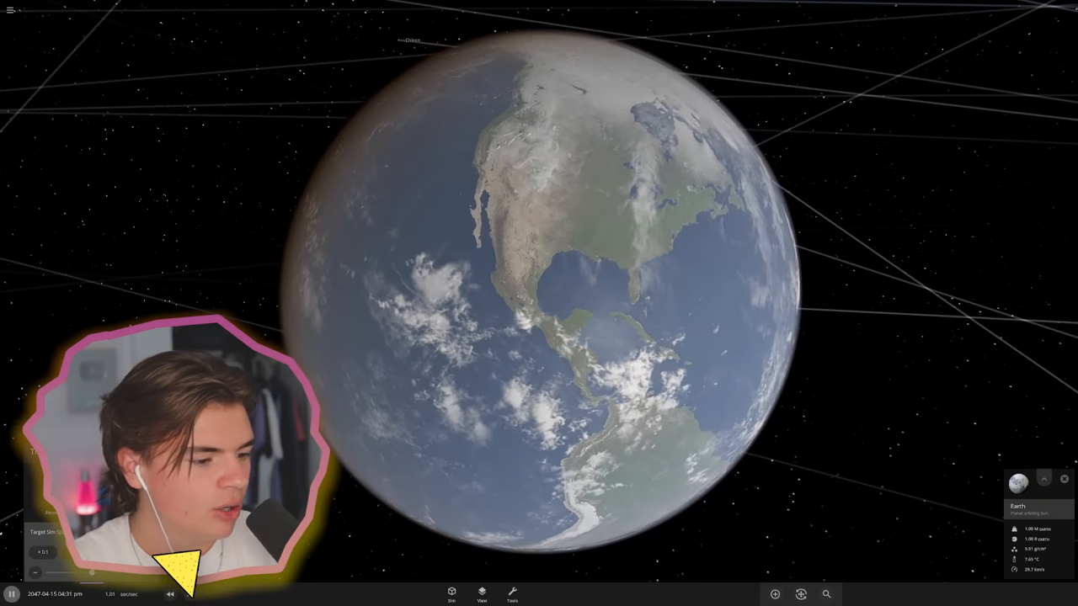
# Apply a tool from the Tools panel to raise Earth's rotation until it deforms
pyautogui.click(512, 597)
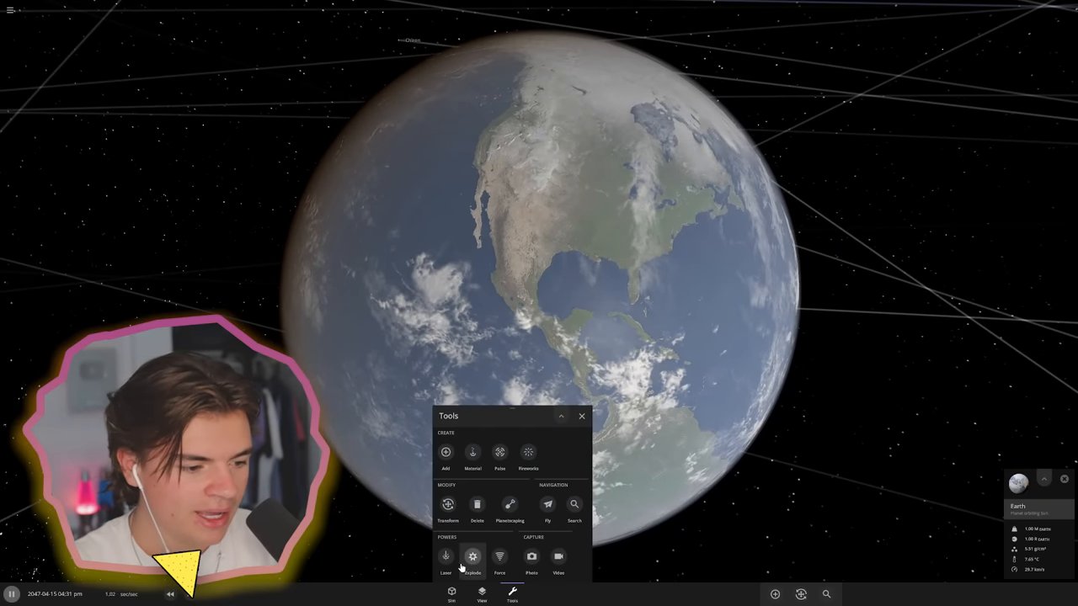
pyautogui.click(499, 559)
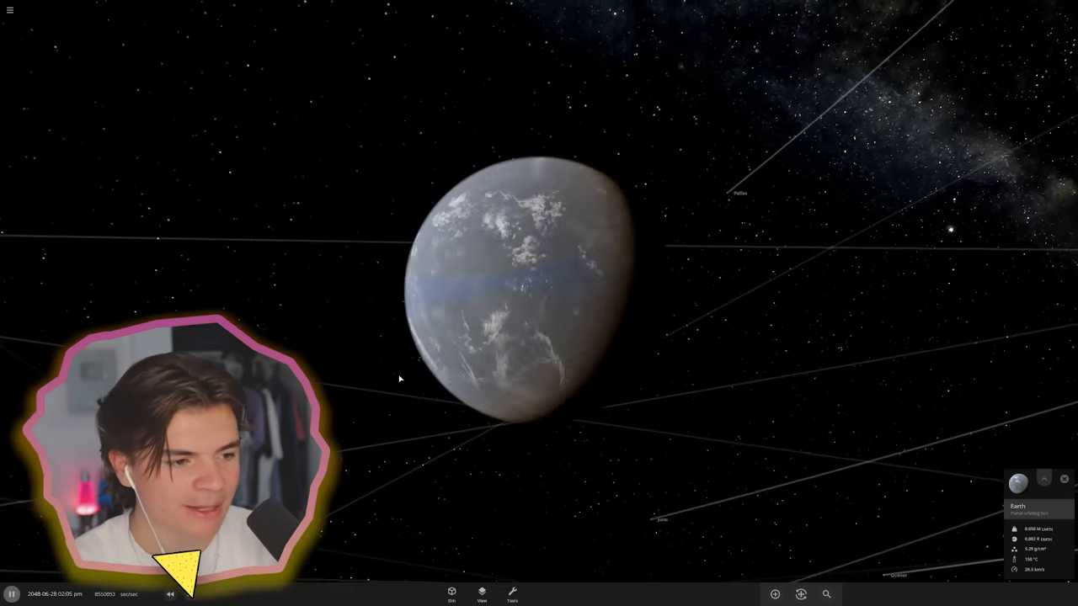
# Load the default Solar System simulation and view the Sun with its planets' orbits
pyautogui.click(1045, 479)
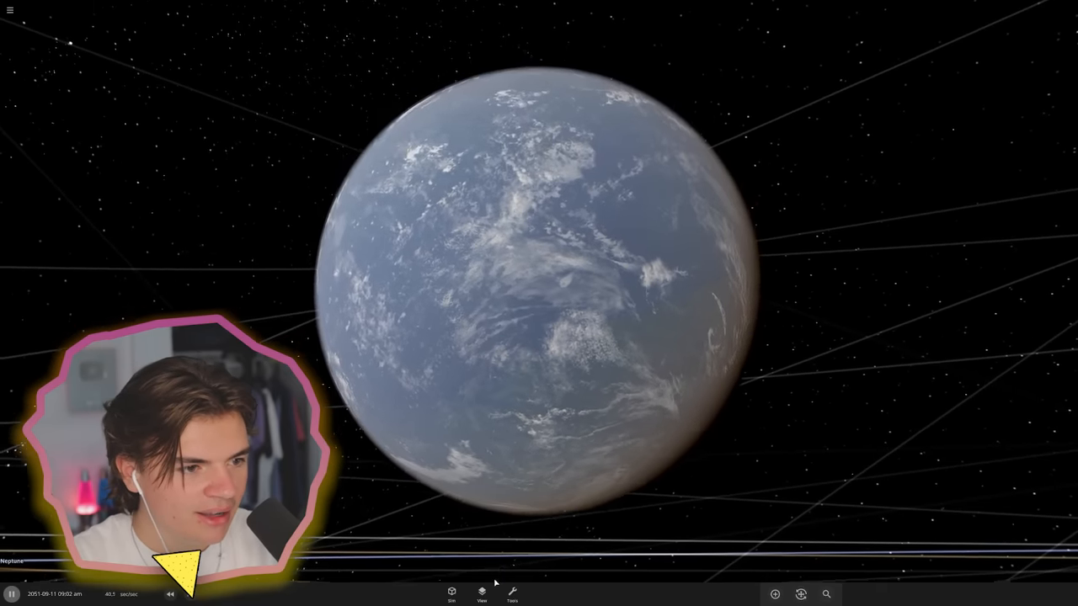
pyautogui.click(512, 593)
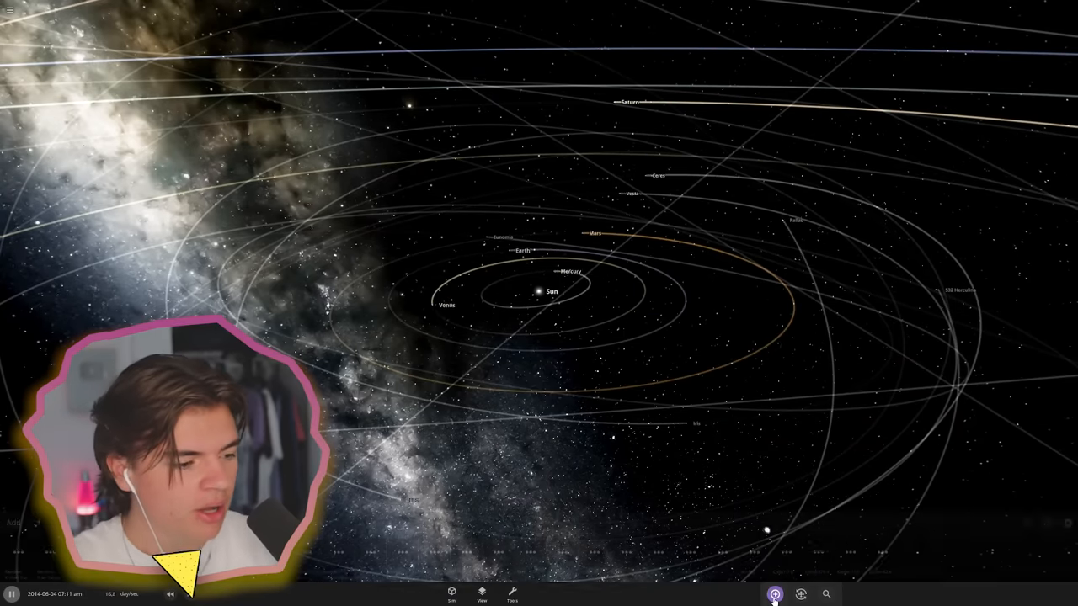
# Reach the Replace Object catalog for Earth through its properties' Actions
pyautogui.click(775, 593)
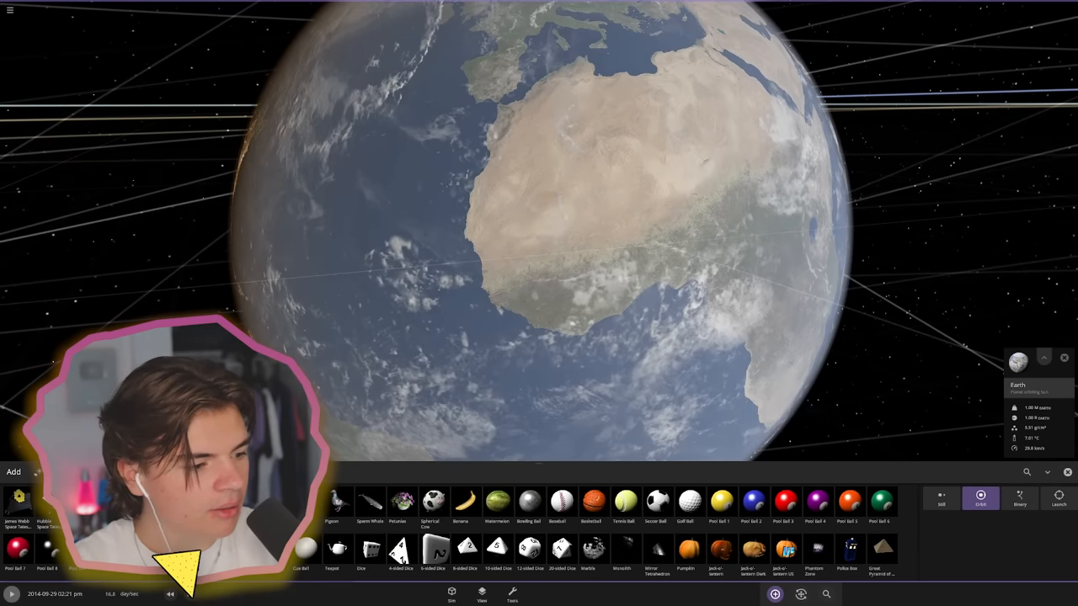
pyautogui.click(493, 506)
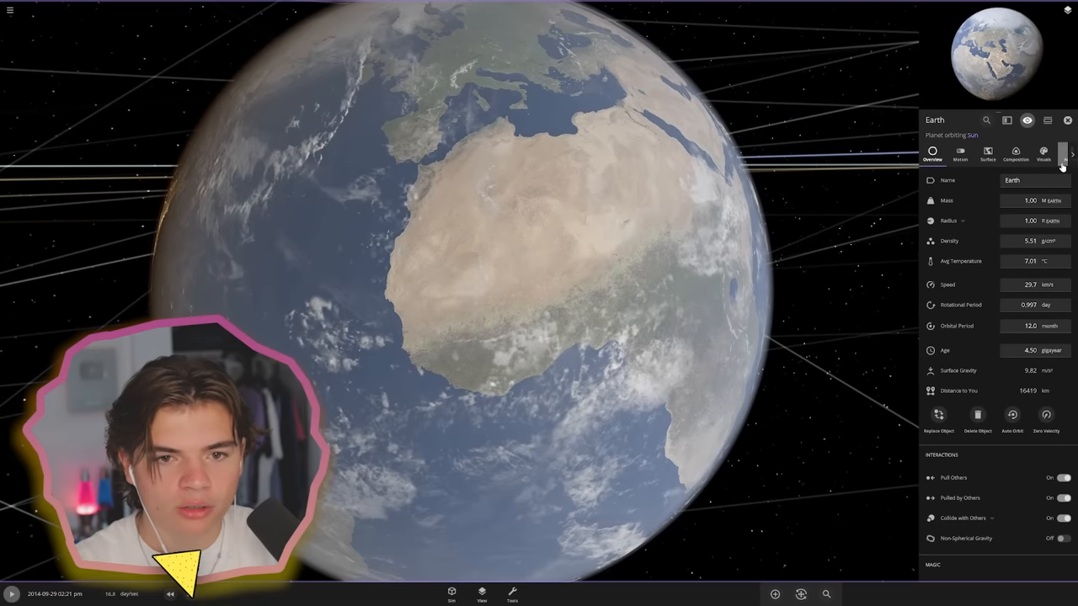
pyautogui.click(1069, 162)
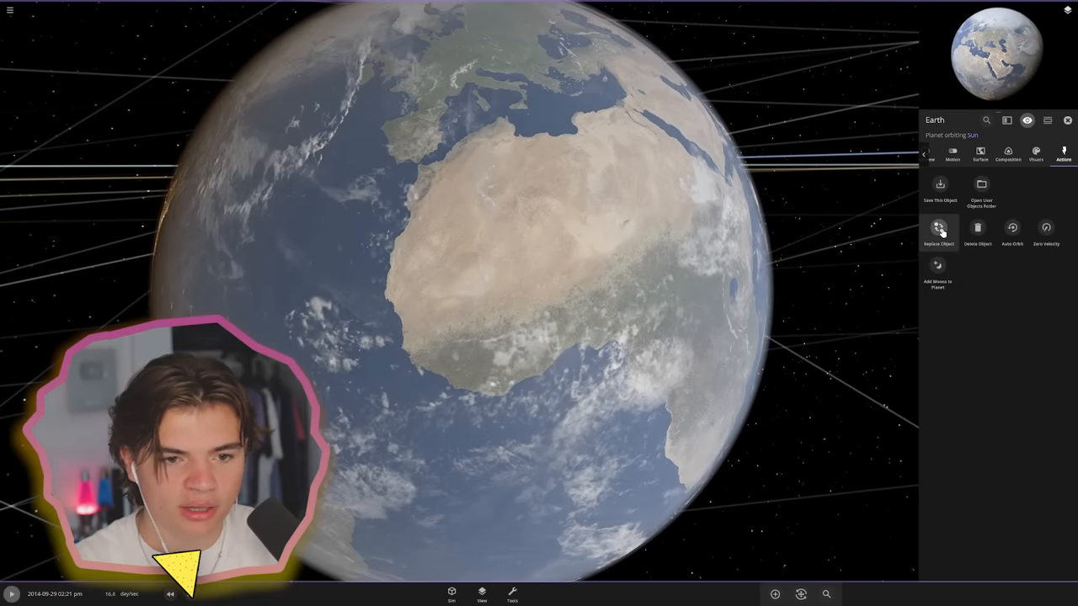
pyautogui.click(937, 227)
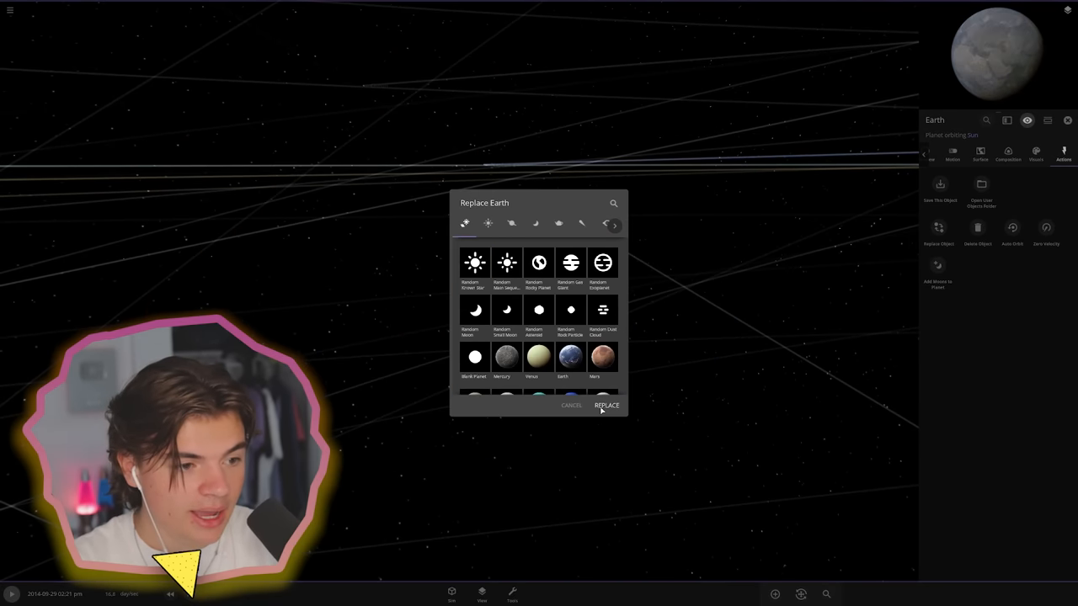
# Replace Earth with a watermelon of mass 1.00 Earth masses and view the whole solar system
pyautogui.click(606, 404)
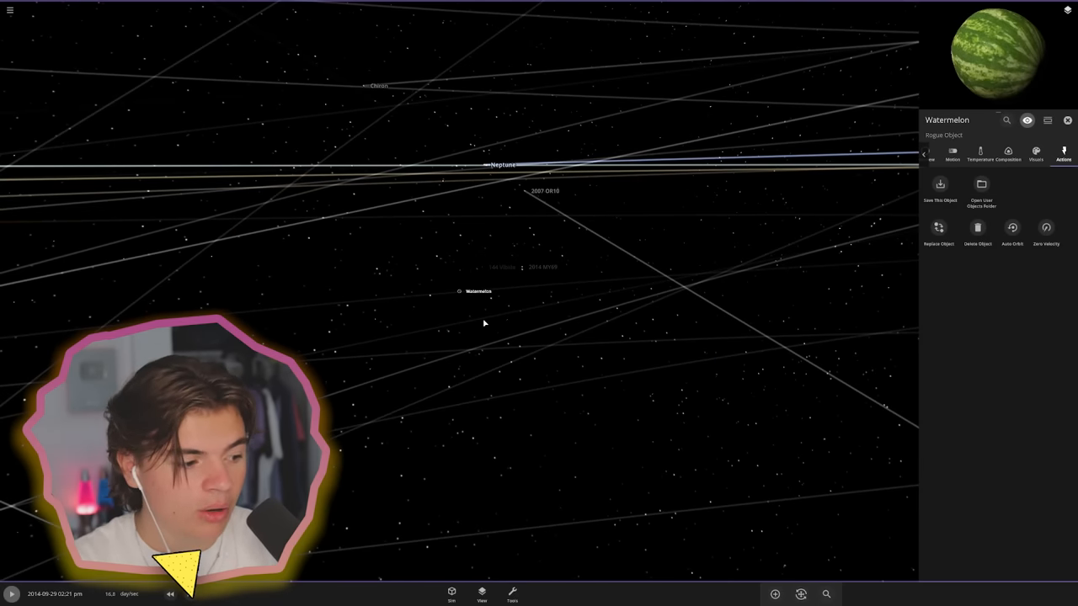
pyautogui.moveTo(463, 300)
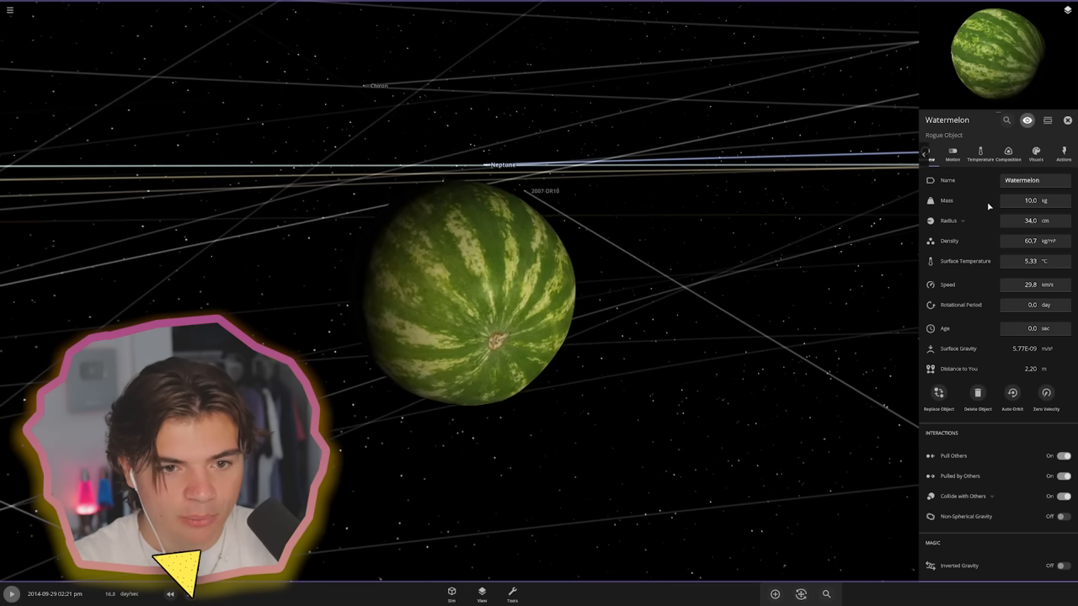
pyautogui.click(1027, 201)
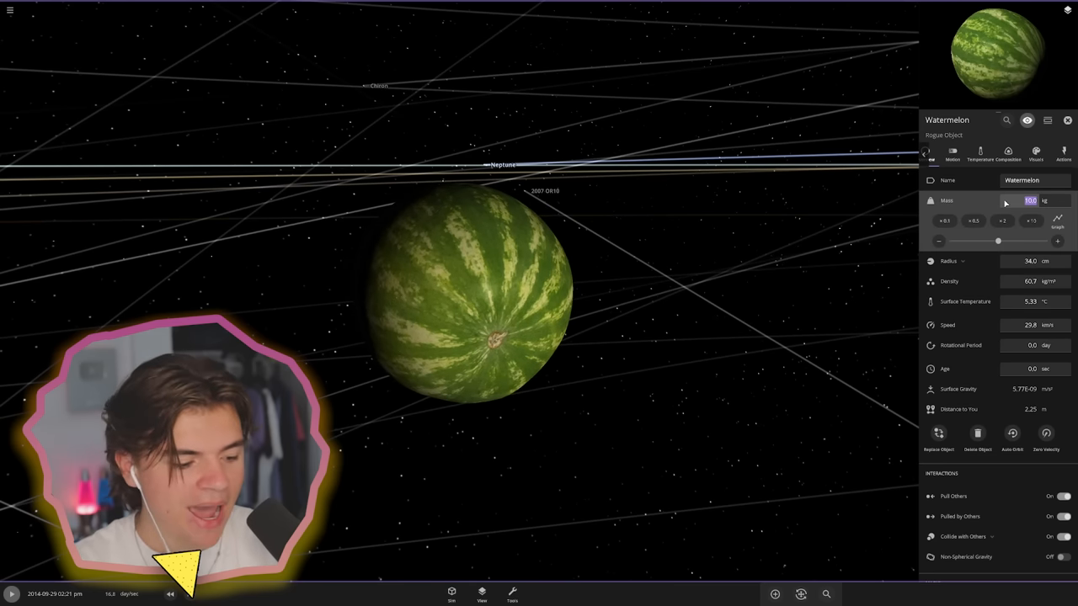
pyautogui.write('1.00')
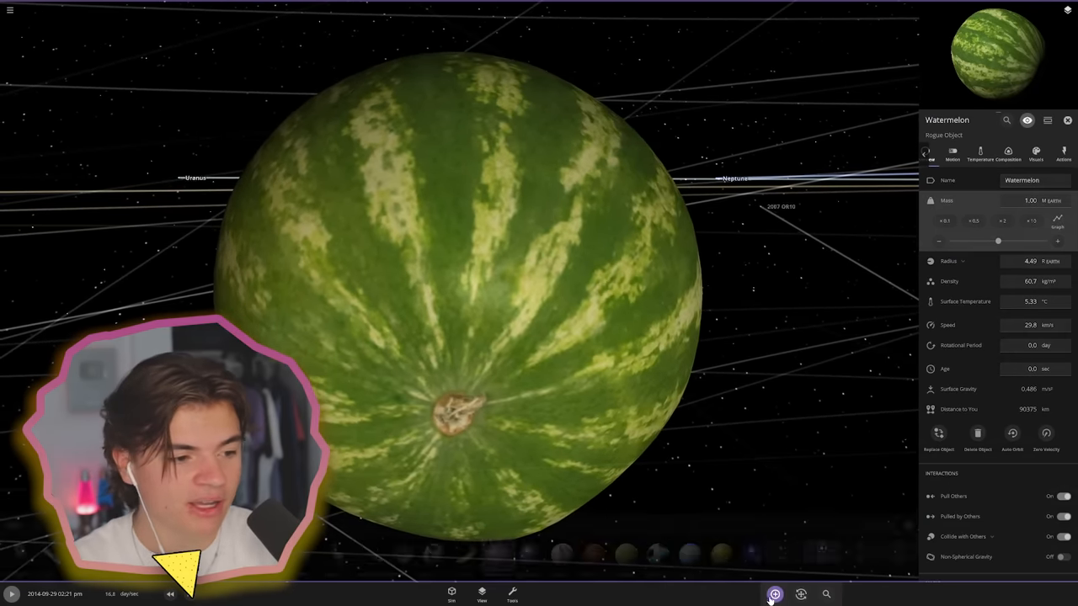
pyautogui.click(775, 595)
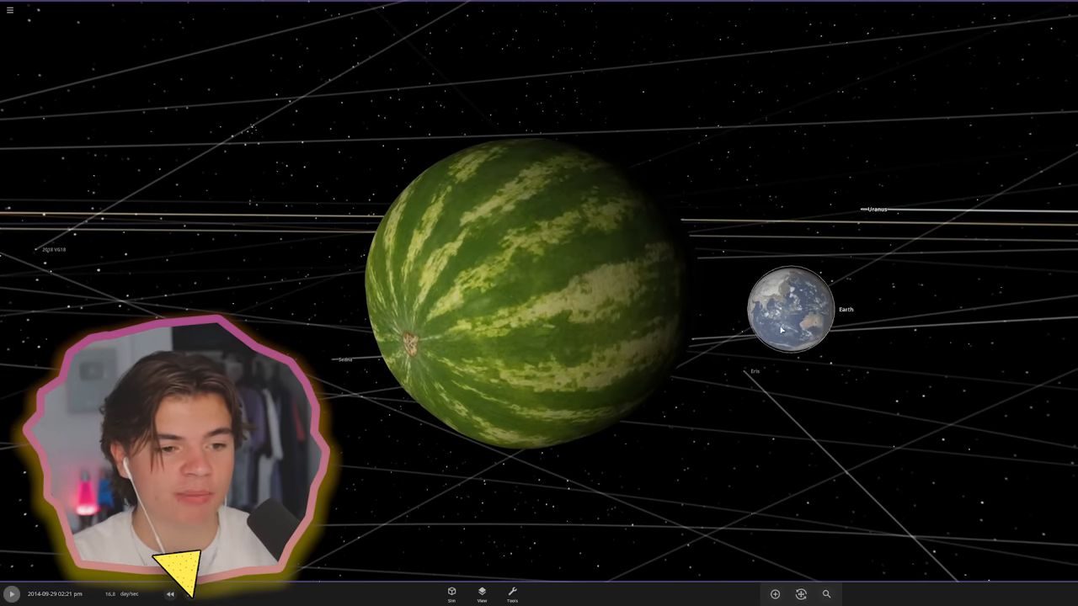
pyautogui.click(790, 322)
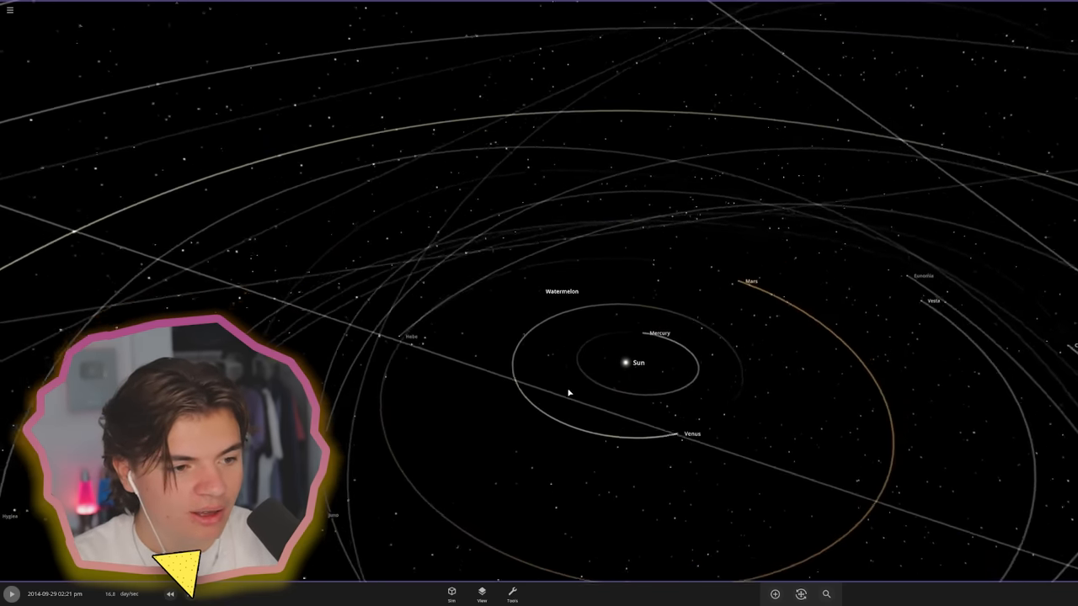
# Replace Mercury with a pumpkin and Venus with Pool Ball 9
pyautogui.click(6, 589)
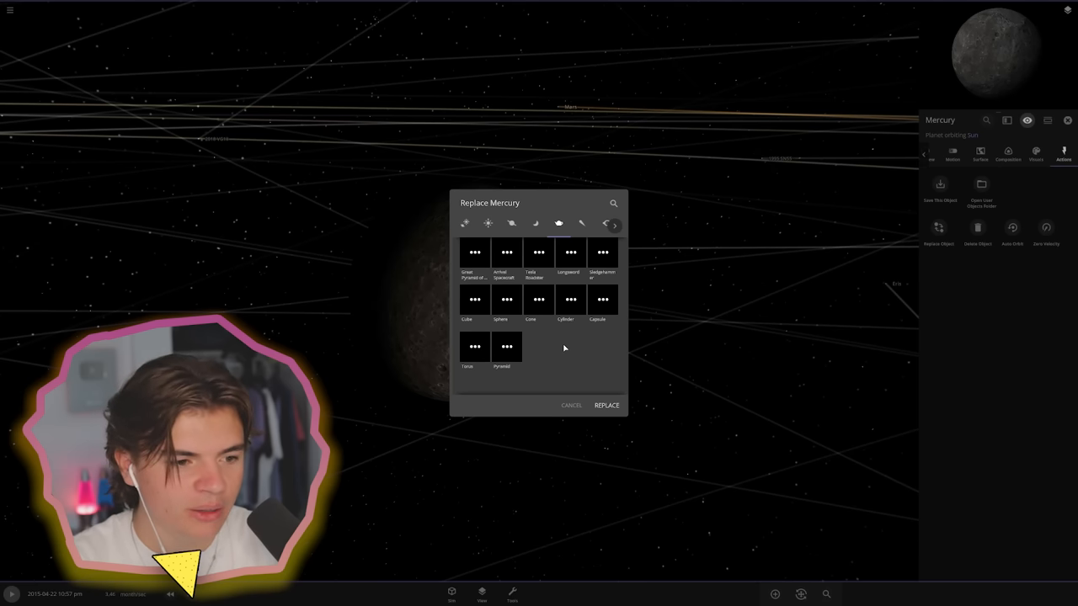
pyautogui.click(606, 405)
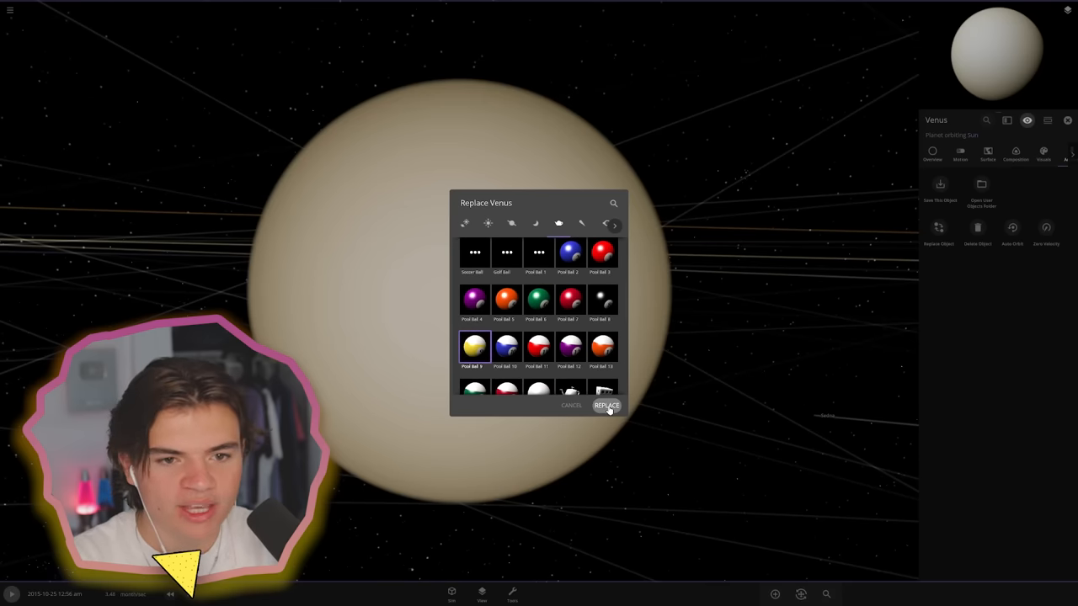
pyautogui.click(607, 405)
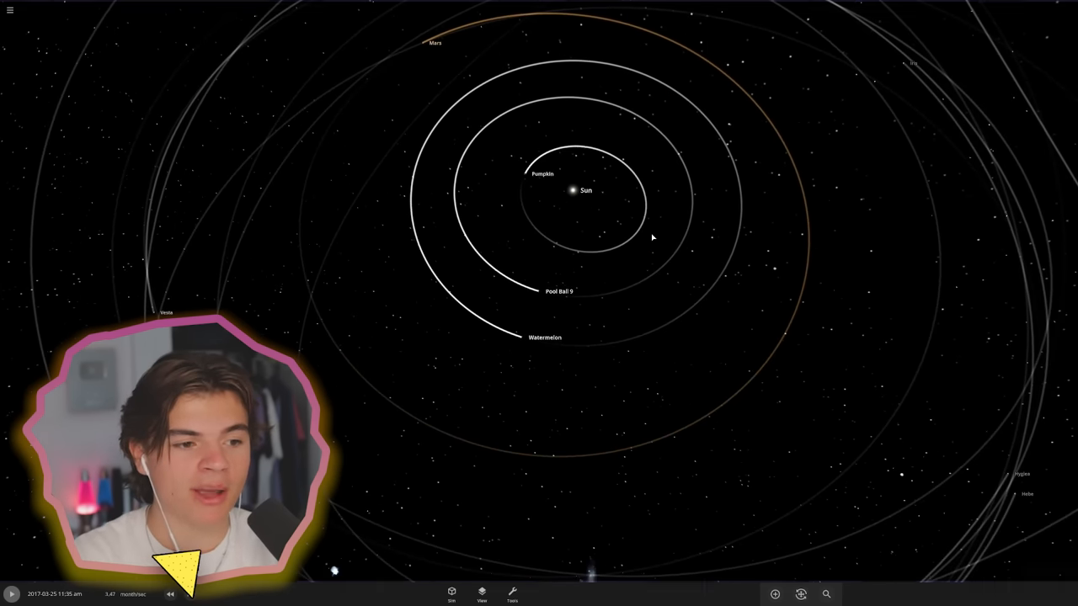
pyautogui.moveTo(498, 178)
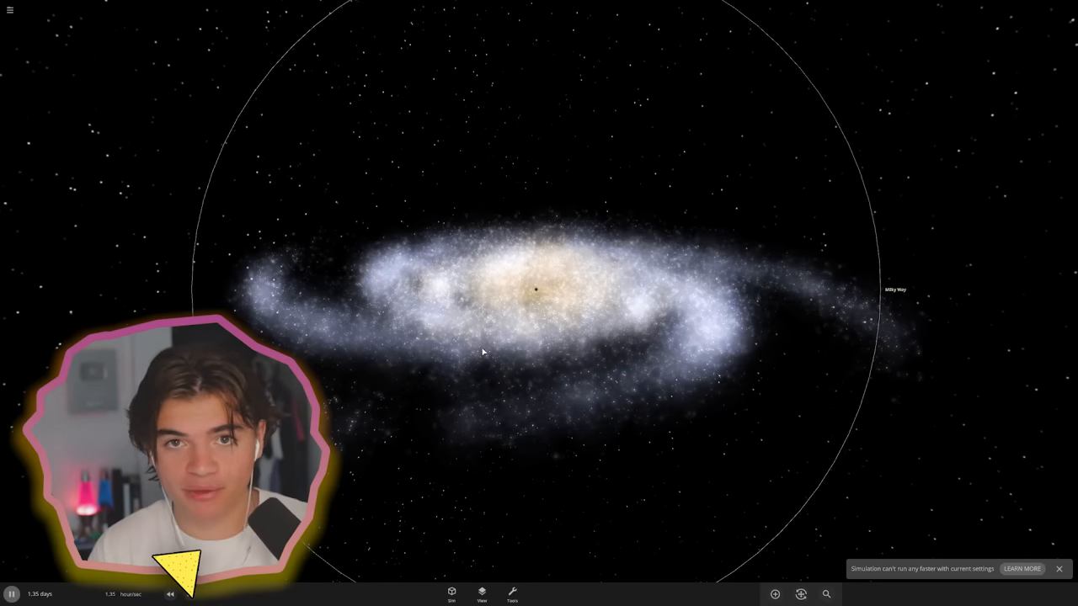
# Shrink the Milky Way's radius in its properties down toward solar-system size
pyautogui.click(896, 289)
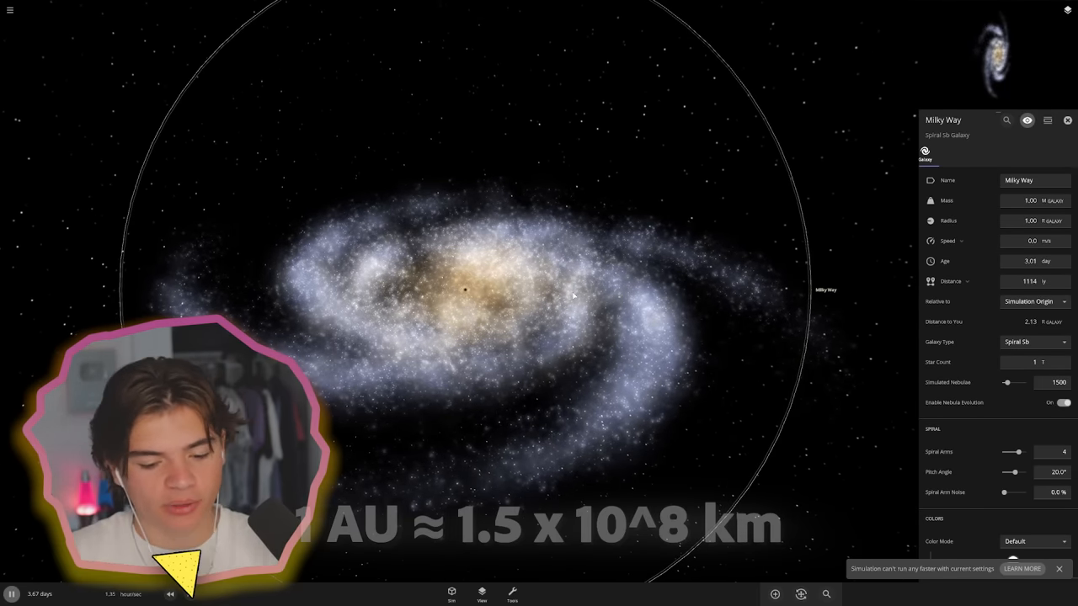
pyautogui.click(1051, 221)
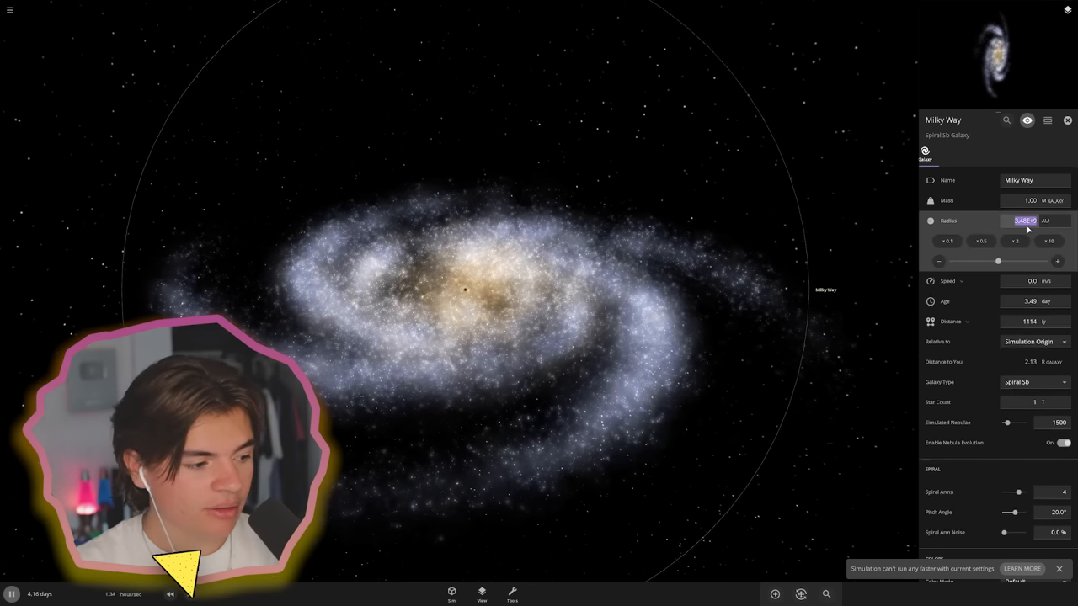
pyautogui.moveTo(997, 261); pyautogui.dragTo(977, 261)
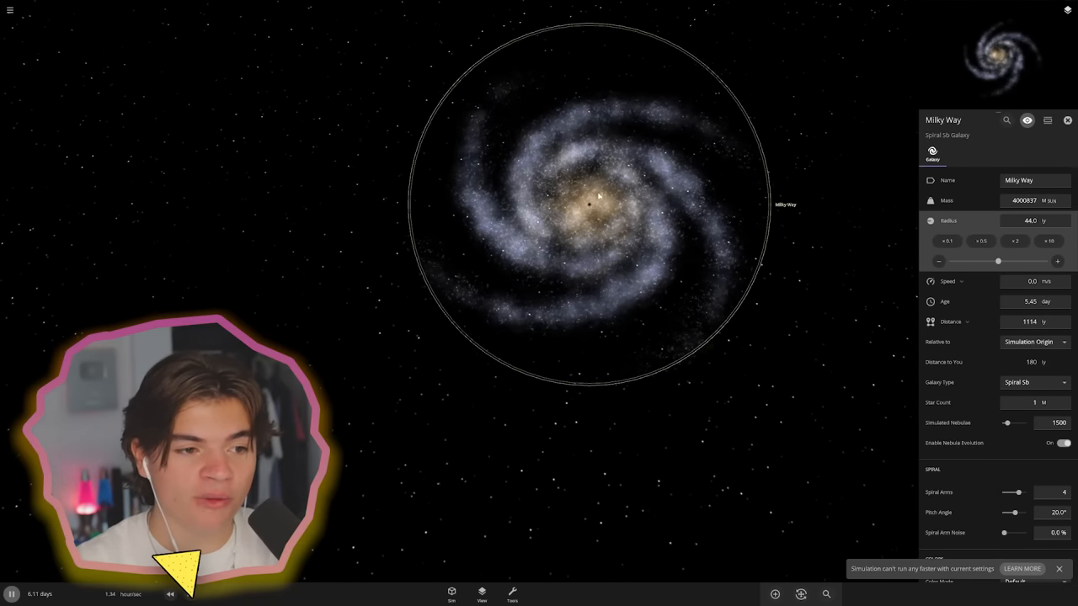
pyautogui.moveTo(997, 261); pyautogui.dragTo(950, 261)
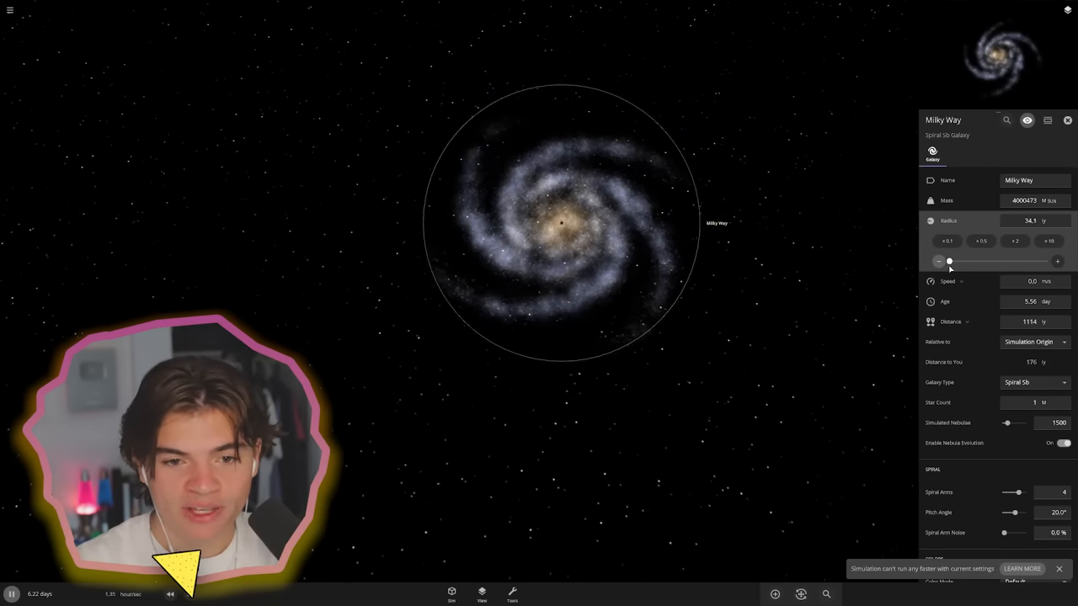
pyautogui.moveTo(950, 261); pyautogui.dragTo(997, 261)
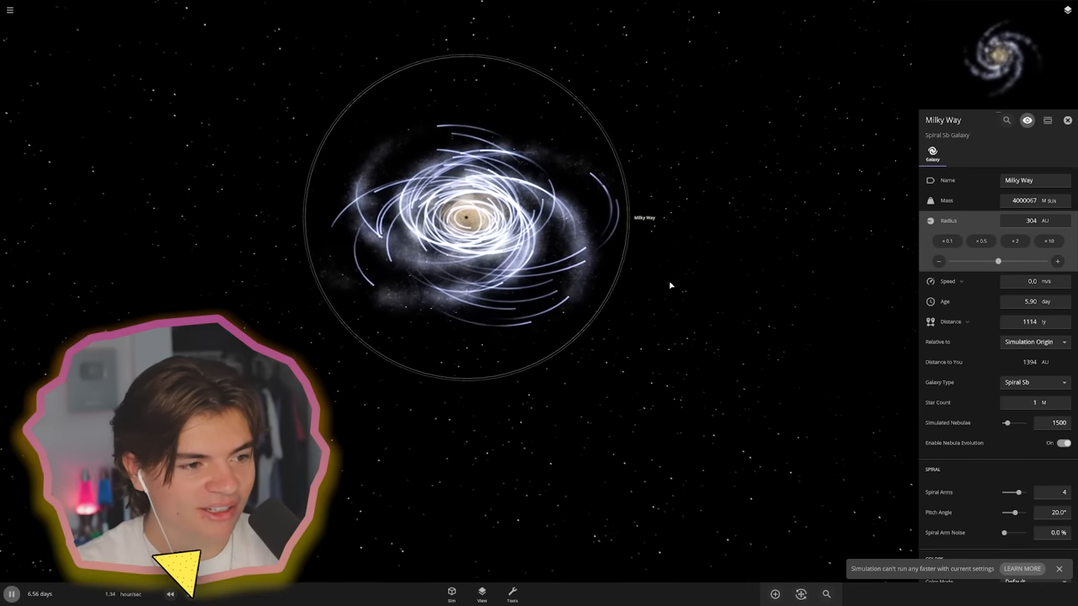
pyautogui.moveTo(997, 261); pyautogui.dragTo(975, 261)
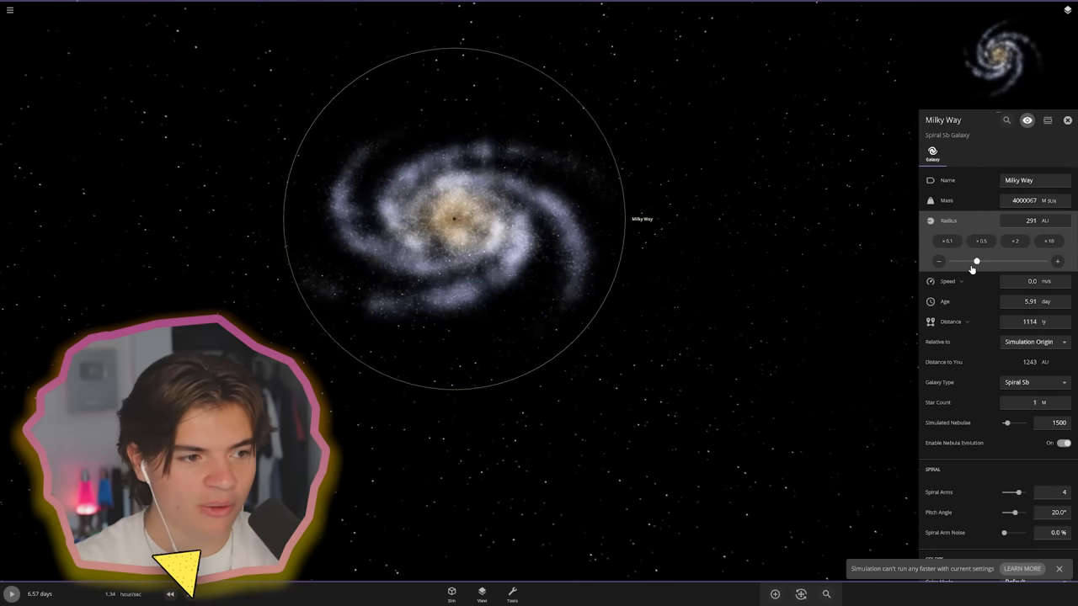
pyautogui.moveTo(977, 262); pyautogui.dragTo(974, 261)
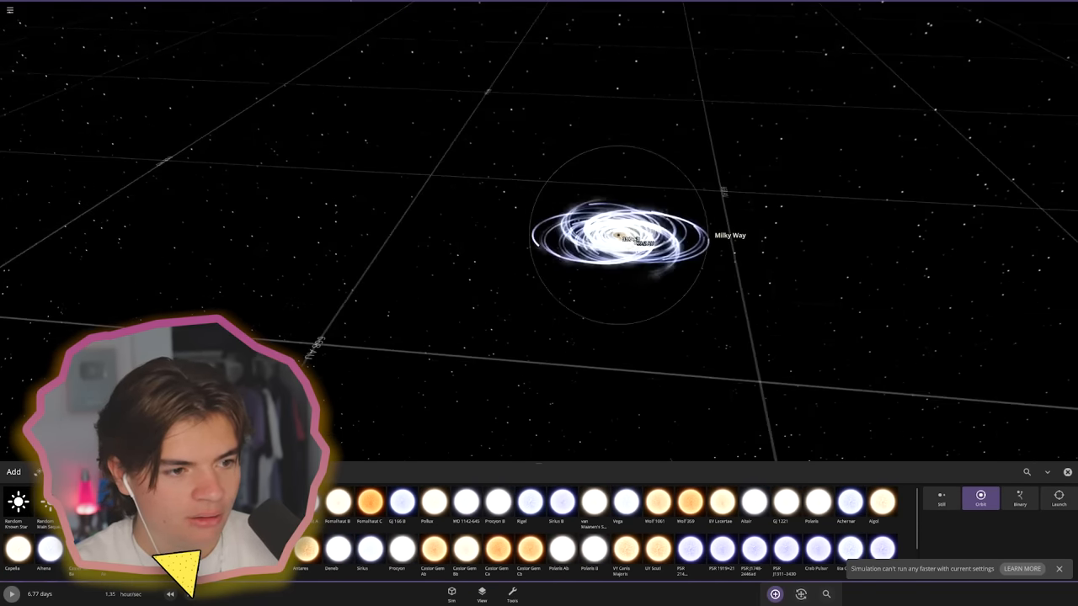
pyautogui.click(940, 497)
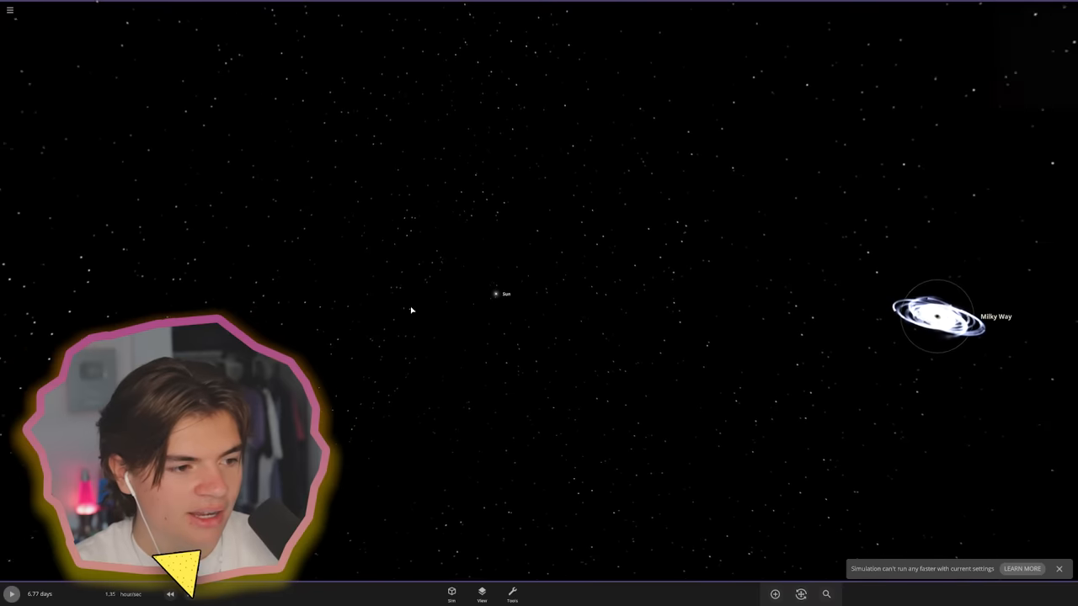
# Focus the solar system and fit the shrunken Milky Way's disc around the Sun and planets
pyautogui.click(492, 293)
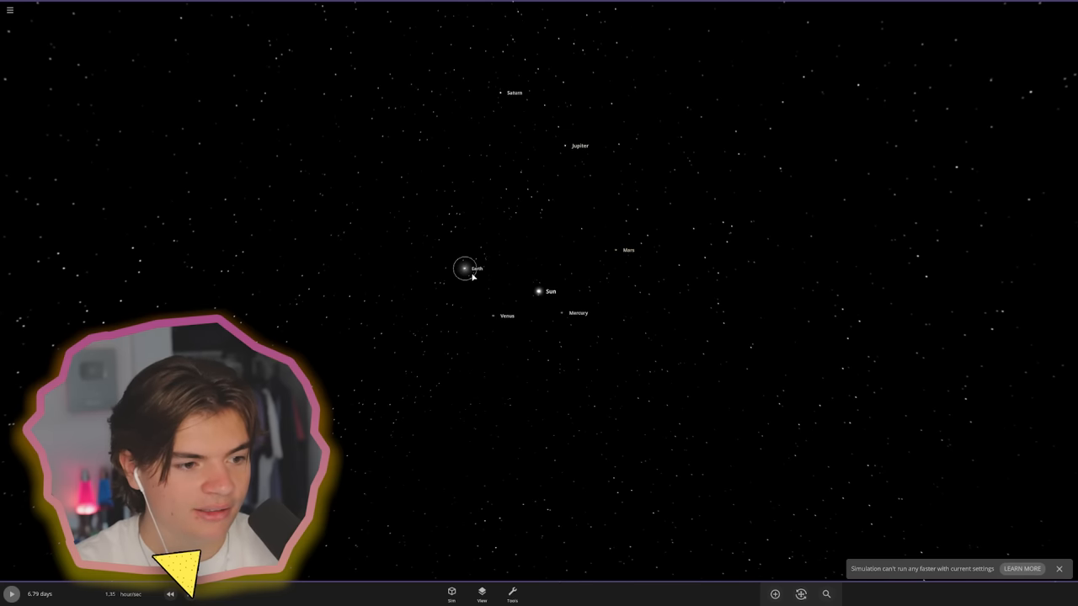
pyautogui.click(482, 593)
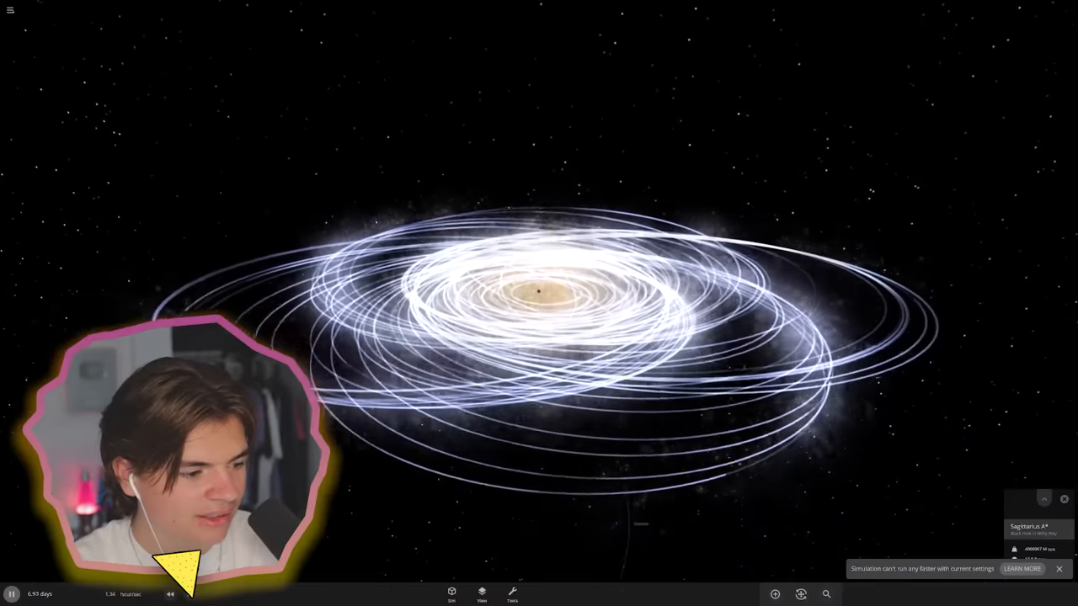
# Select Venus to focus the camera on it amid the galaxy's star trails
pyautogui.click(171, 593)
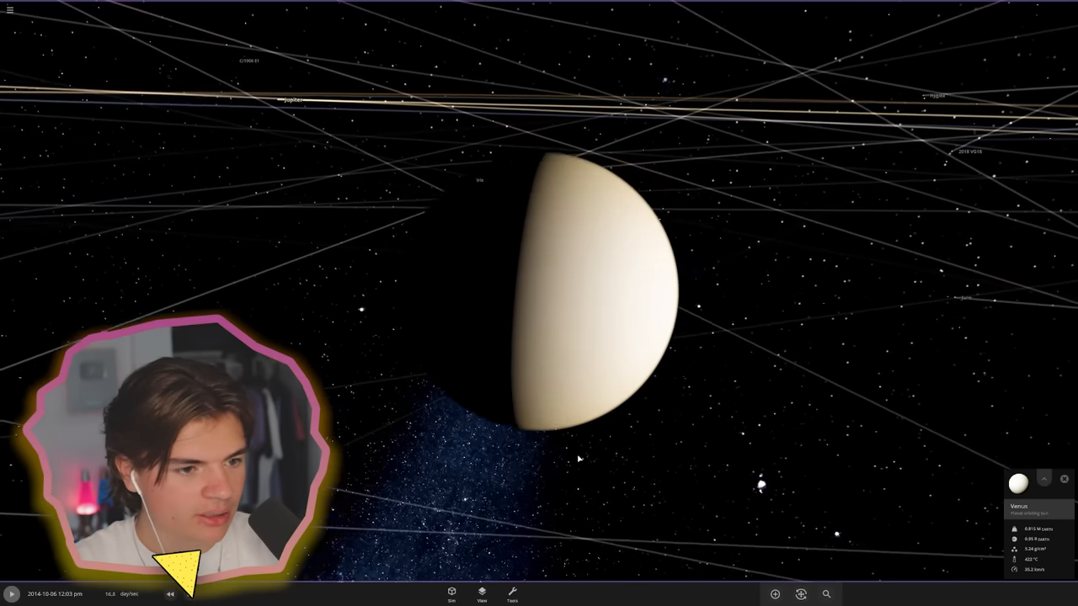
# Check the Sun's surface temperature, then bring up Venus's surface temperature settings
pyautogui.click(1044, 479)
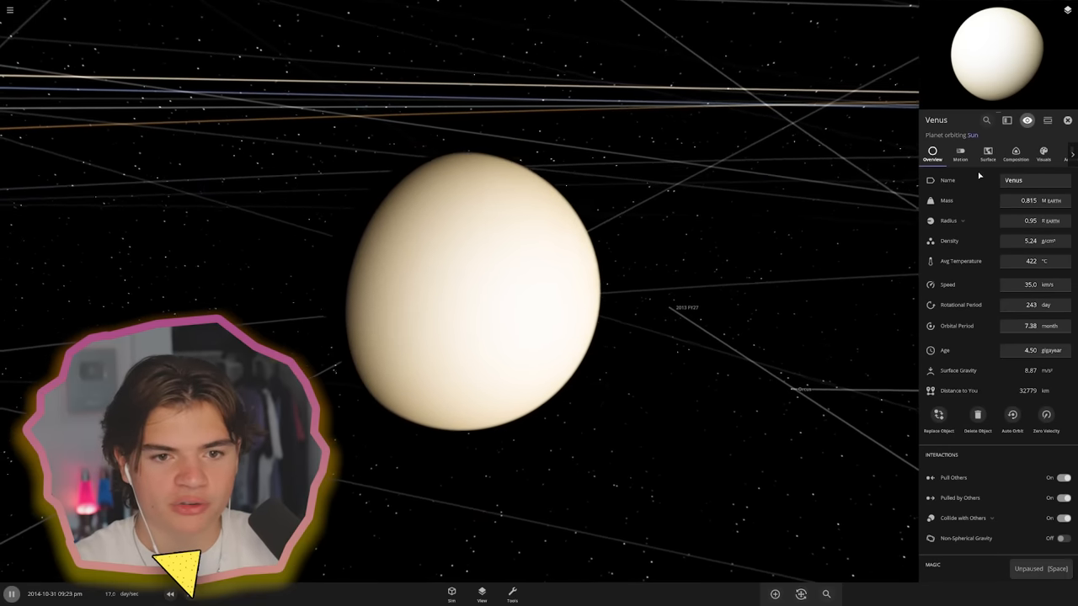
pyautogui.click(992, 155)
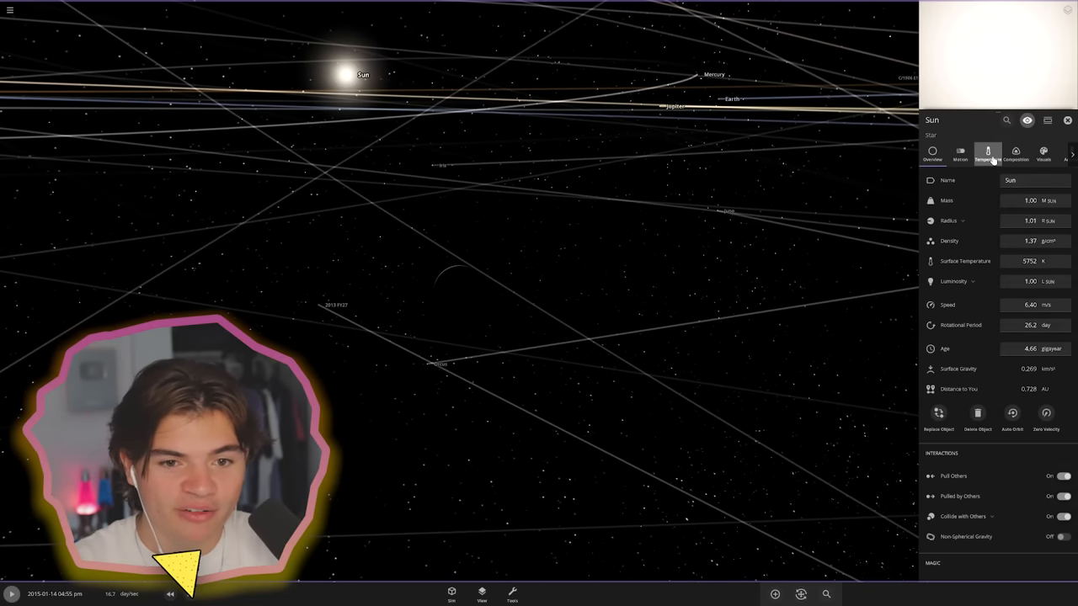
pyautogui.click(987, 151)
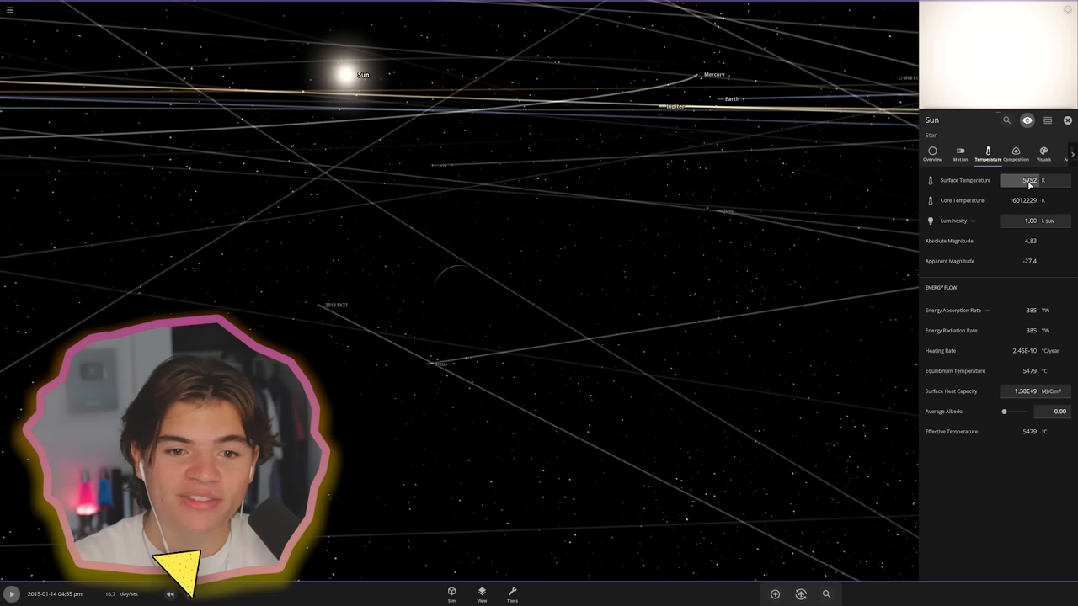
pyautogui.click(1025, 180)
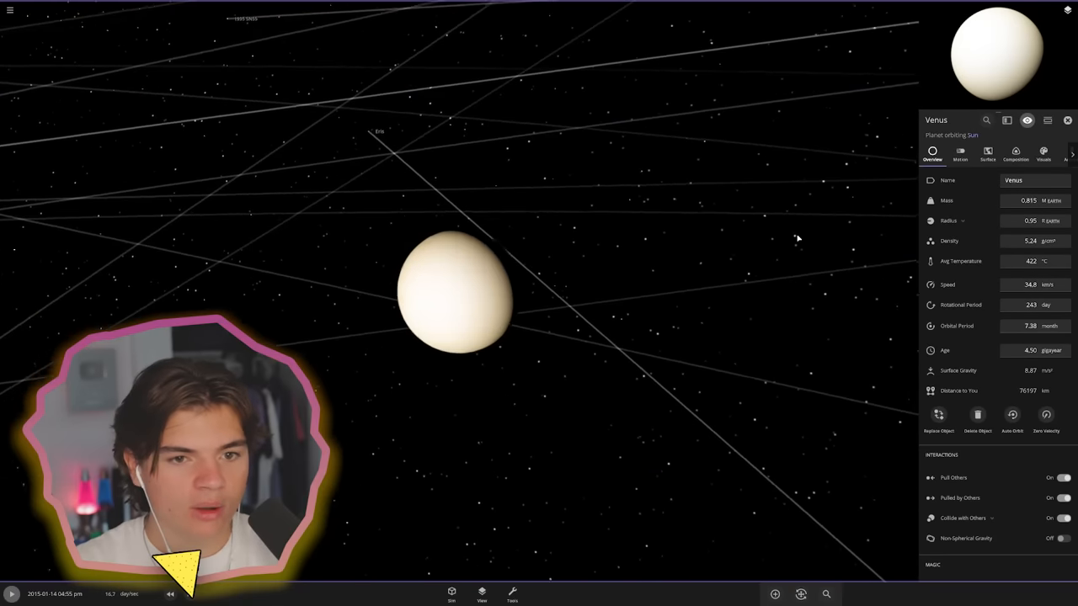
pyautogui.click(995, 155)
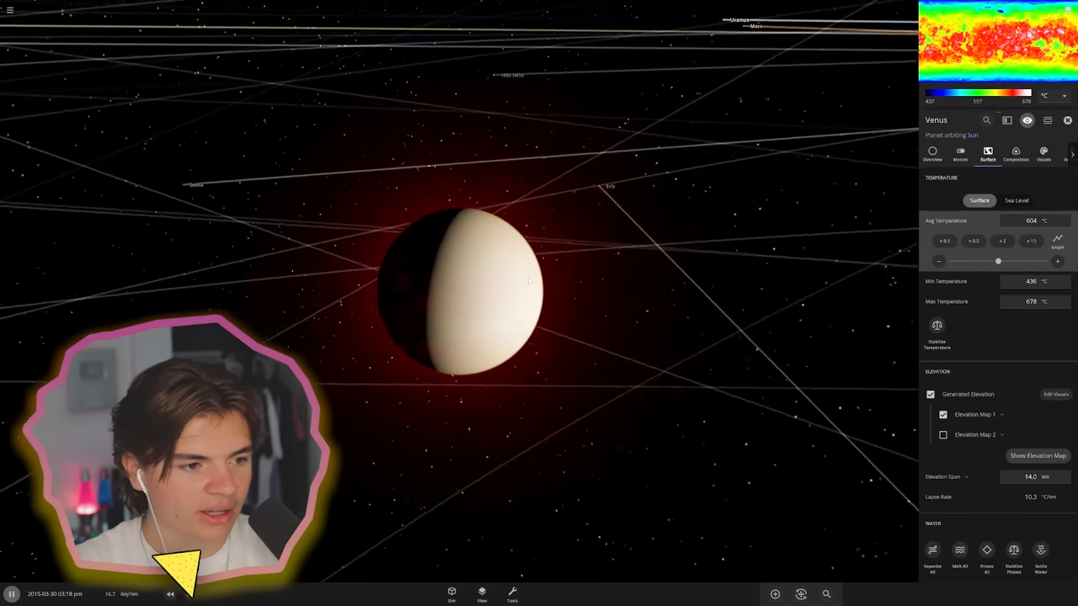
# Raise Venus's average temperature to thousands of degrees until molten, then ease it back somewhat
pyautogui.moveTo(997, 261); pyautogui.dragTo(1024, 261)
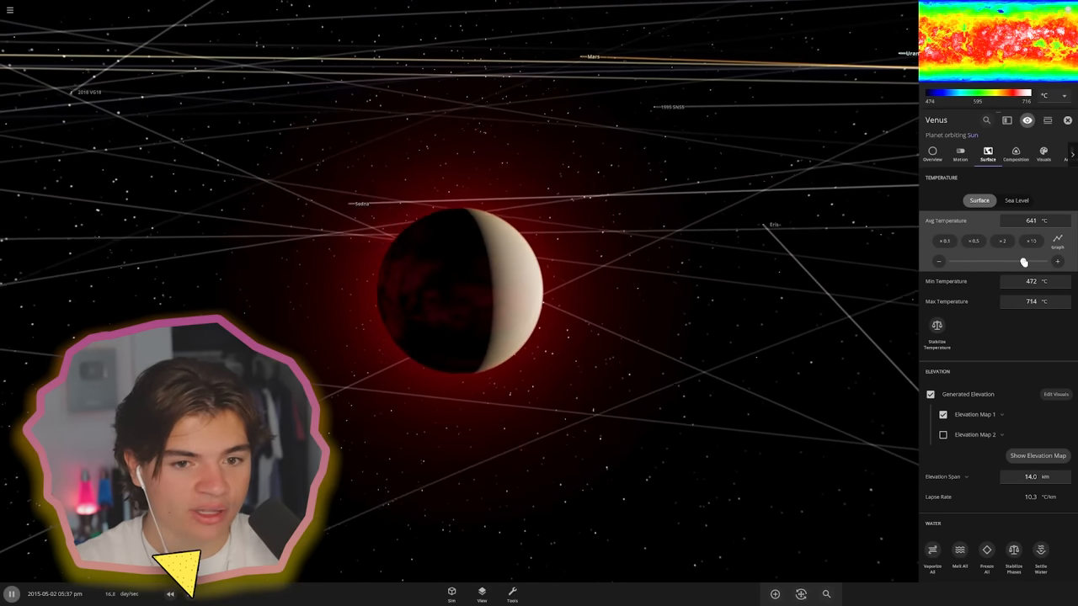
pyautogui.moveTo(1024, 262); pyautogui.dragTo(1002, 263)
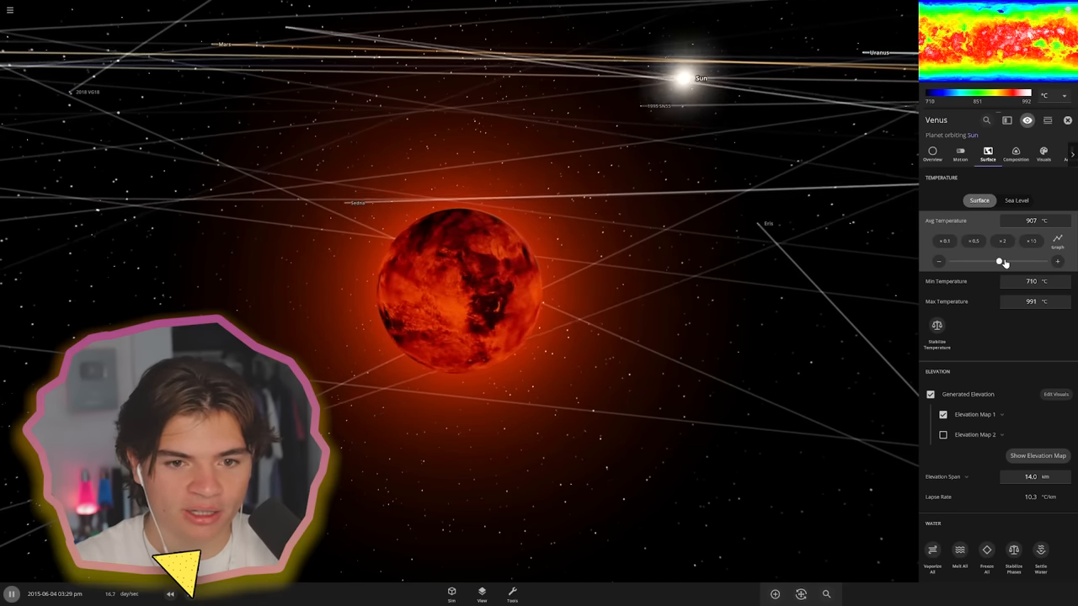
pyautogui.moveTo(1001, 261); pyautogui.dragTo(1019, 261)
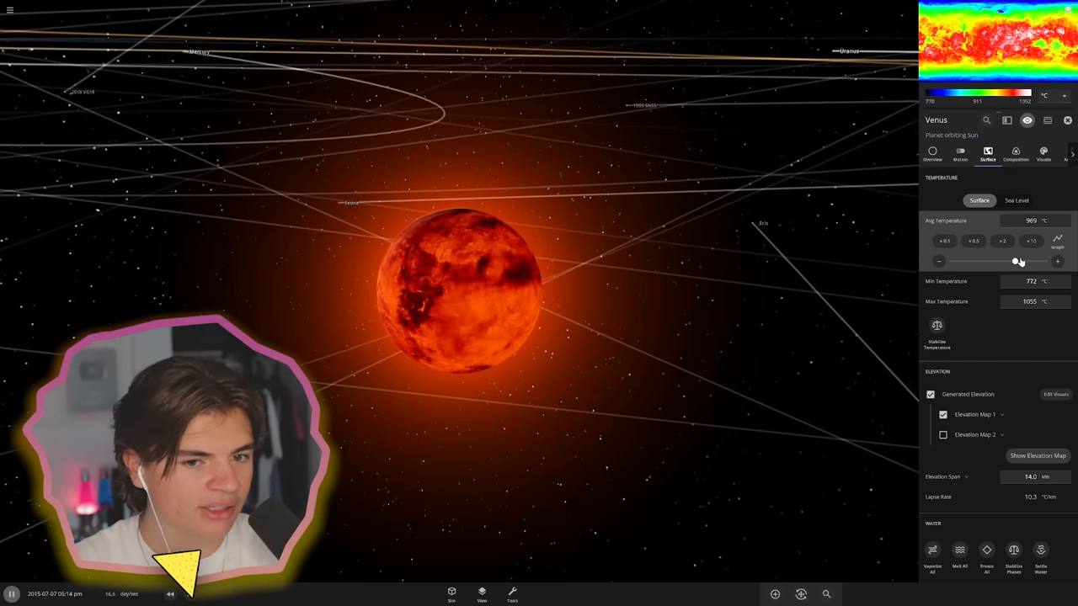
pyautogui.click(1028, 241)
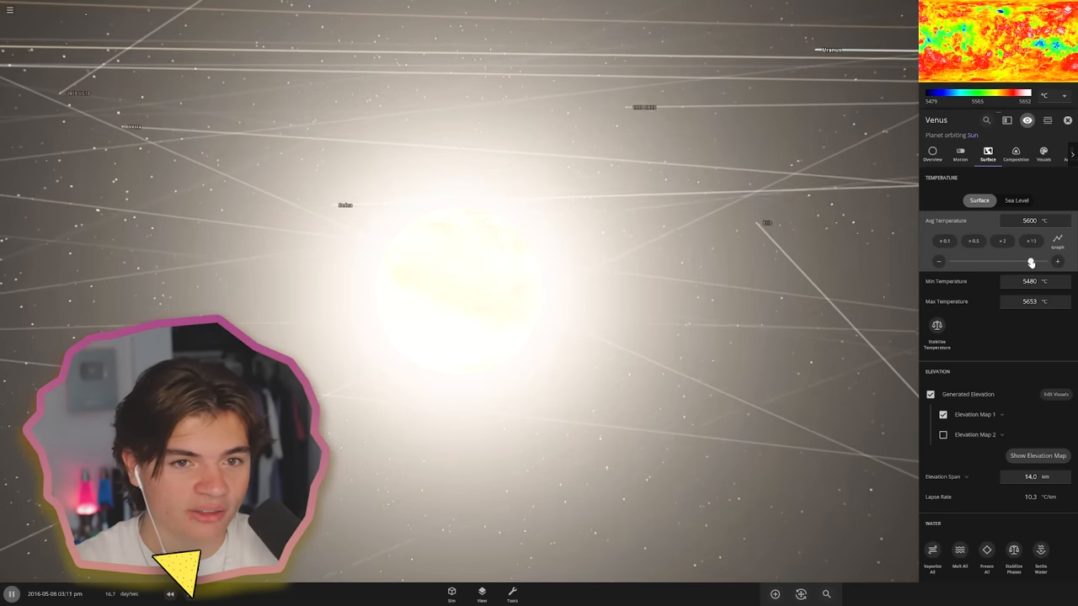
pyautogui.moveTo(1031, 261); pyautogui.dragTo(998, 261)
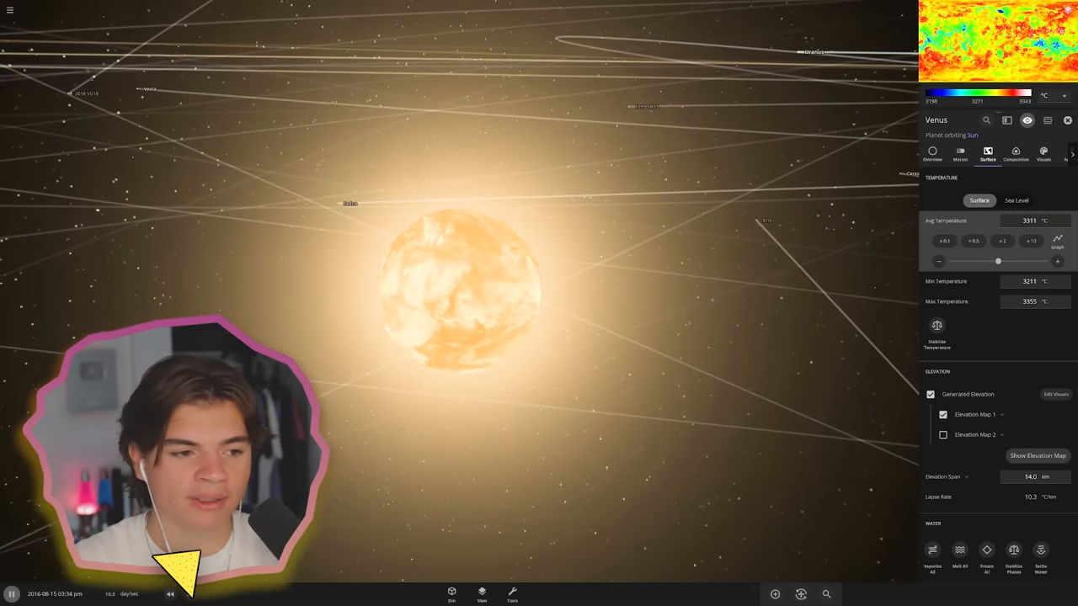
pyautogui.moveTo(997, 261); pyautogui.dragTo(1050, 261)
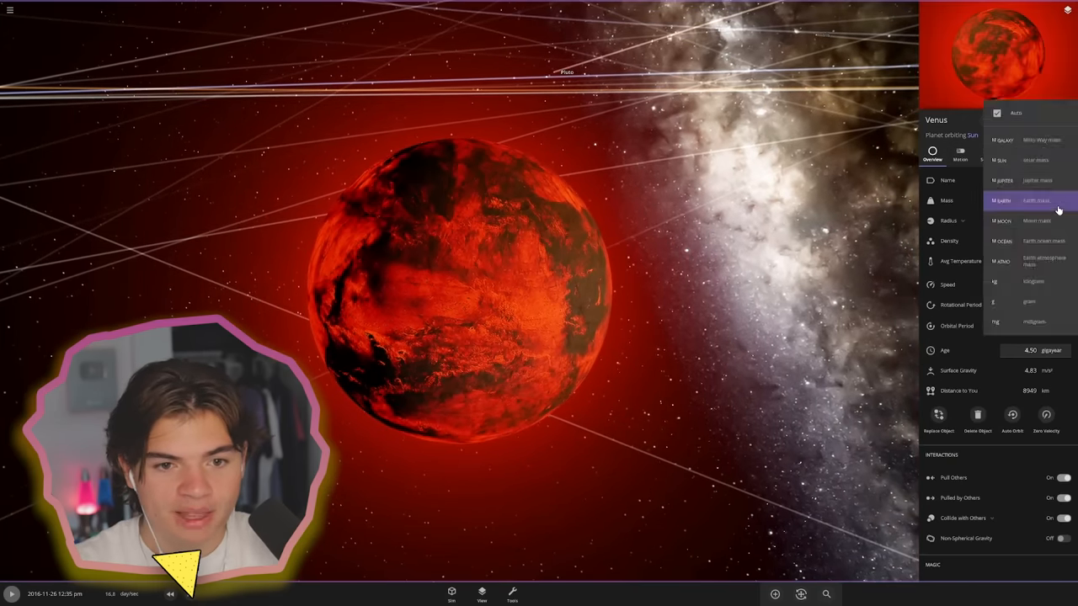
# View Venus's Overview and Composition details, then return to its Surface temperature settings
pyautogui.click(1048, 199)
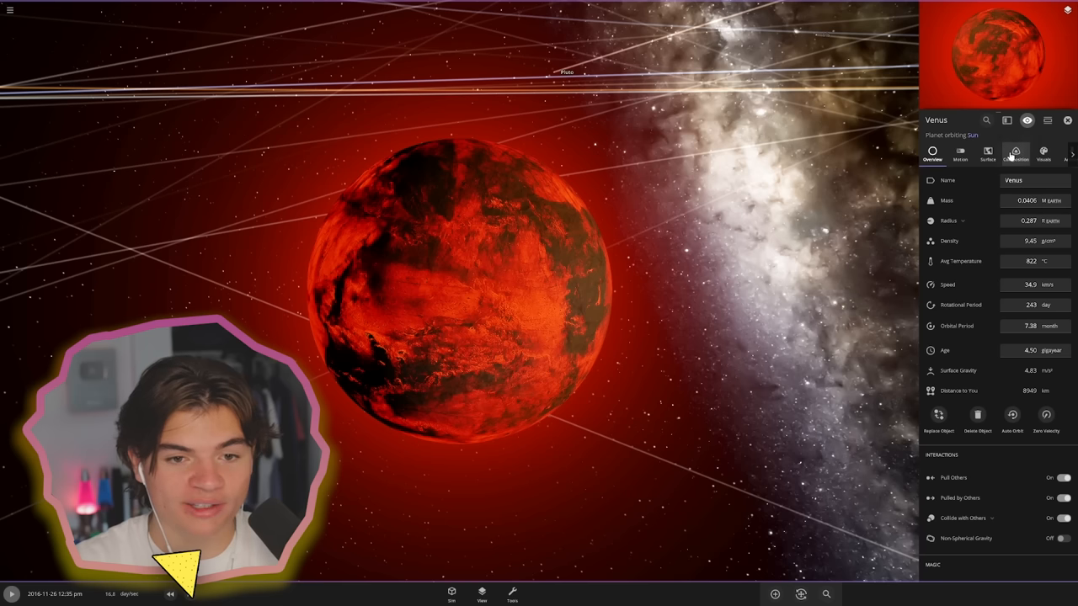
pyautogui.click(1016, 154)
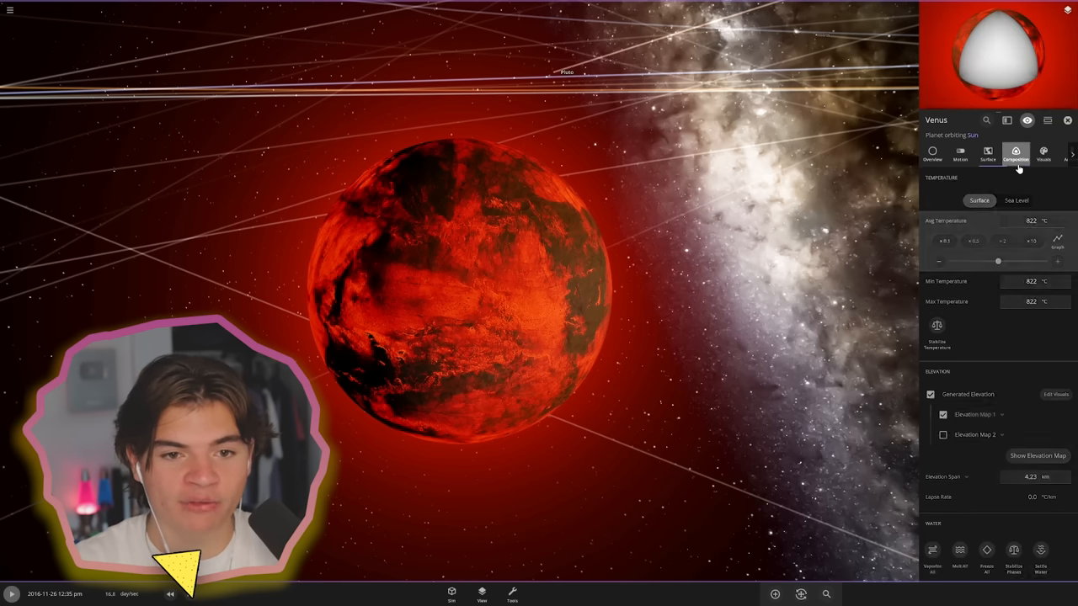
pyautogui.click(1016, 152)
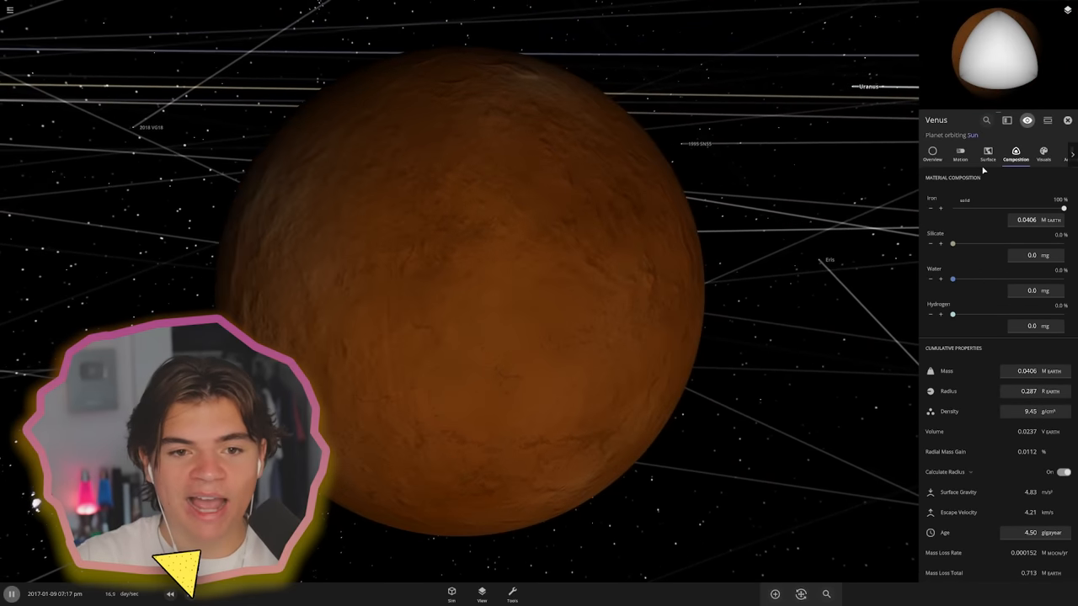
pyautogui.click(990, 155)
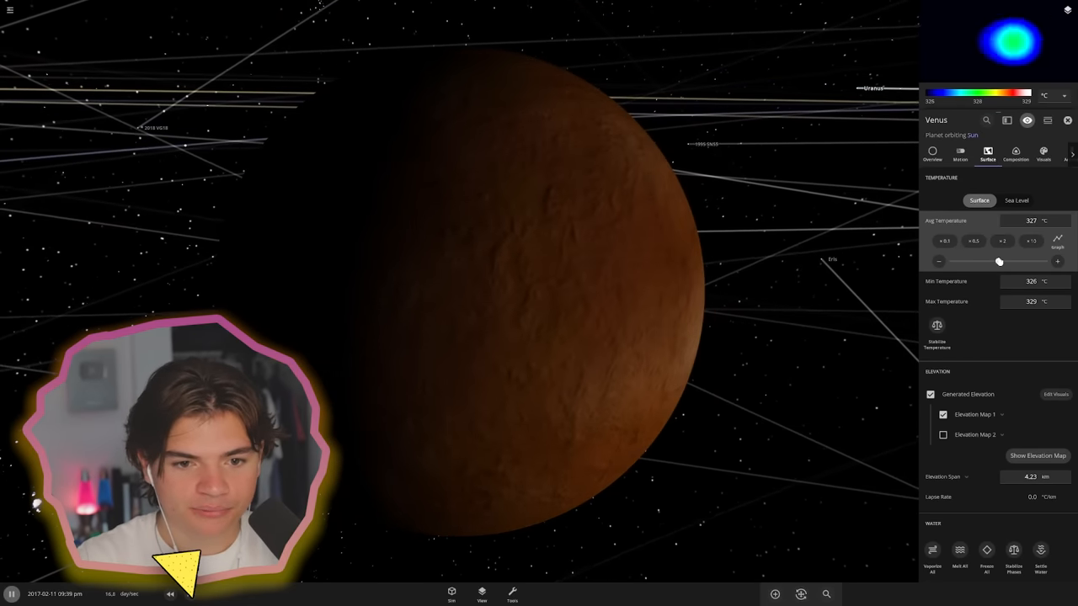
# Drag Venus's Avg Temperature to maximum twice until it burns away, then inspect Mercury and the Sun
pyautogui.moveTo(998, 261); pyautogui.dragTo(1048, 261)
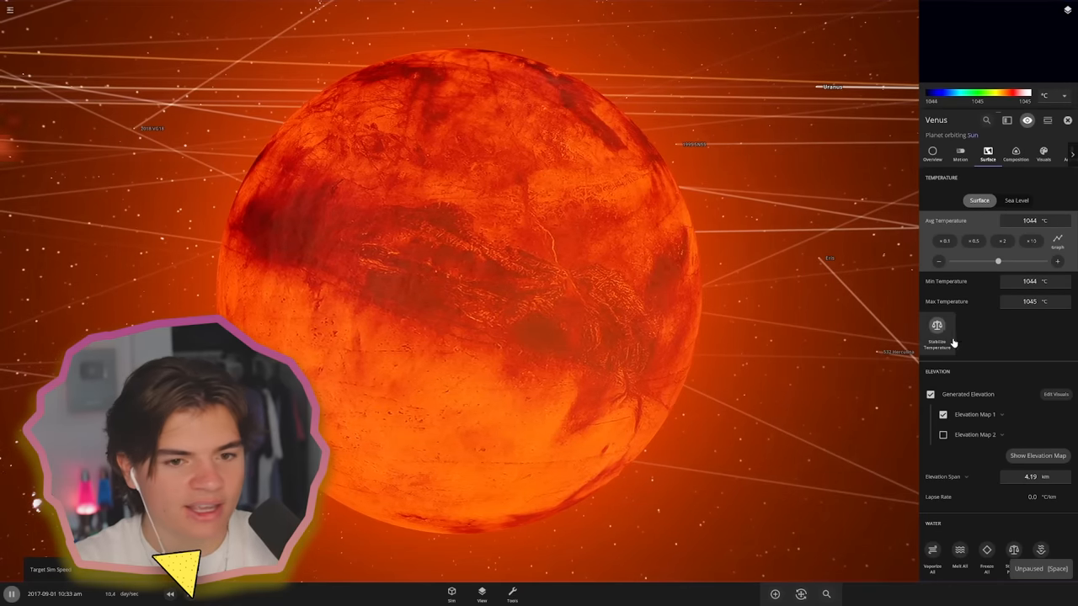
pyautogui.moveTo(999, 261); pyautogui.dragTo(1048, 261)
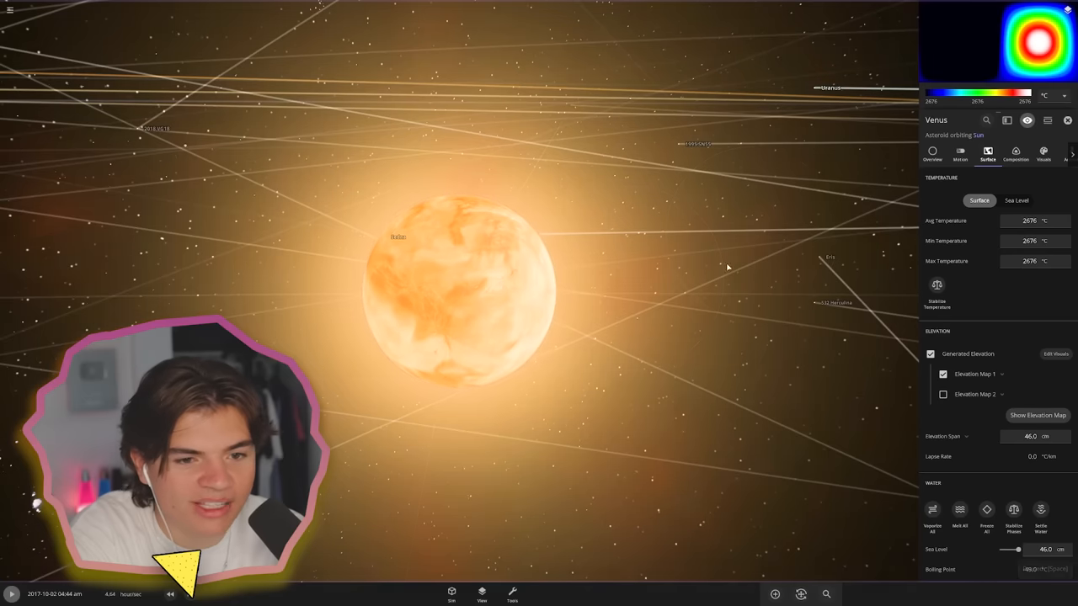
pyautogui.click(1027, 221)
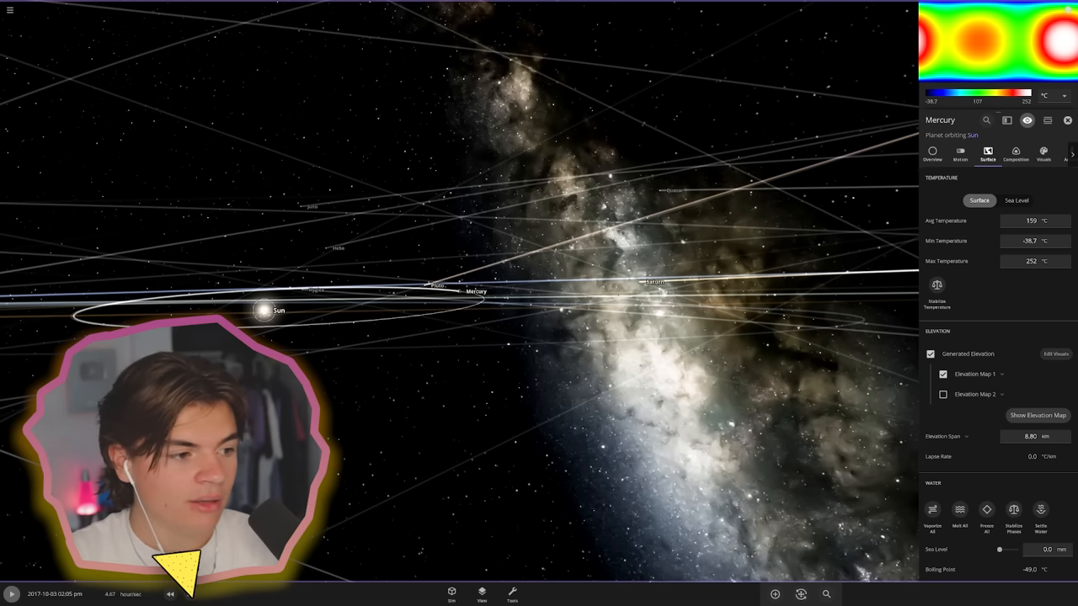
pyautogui.click(263, 310)
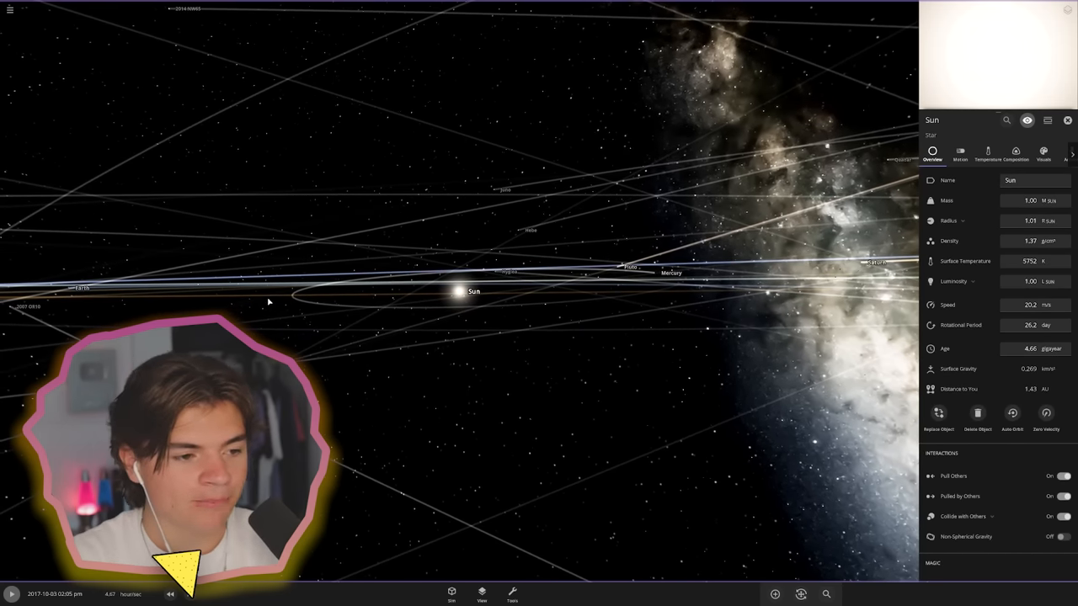